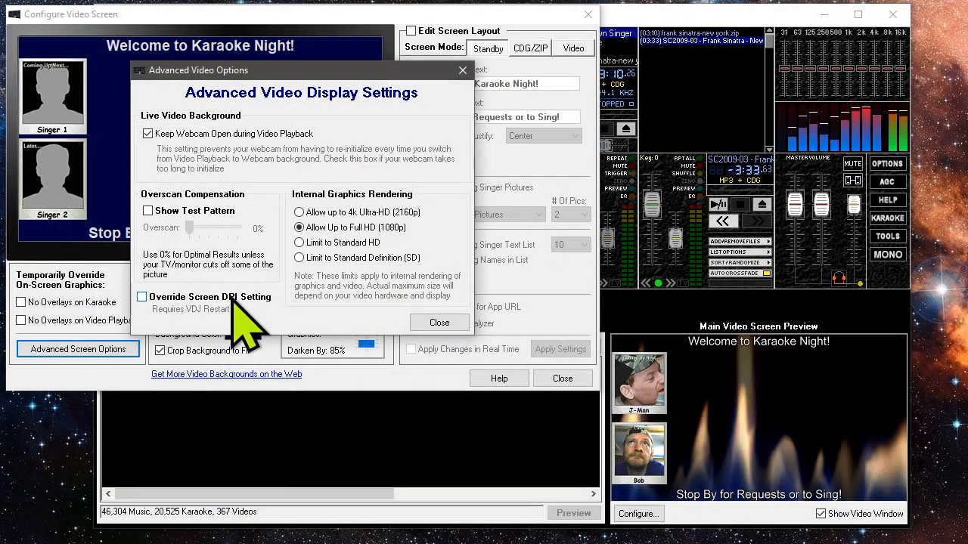
Step: Decline the screen DPI override and close the advanced video display settings
left_click(141, 297)
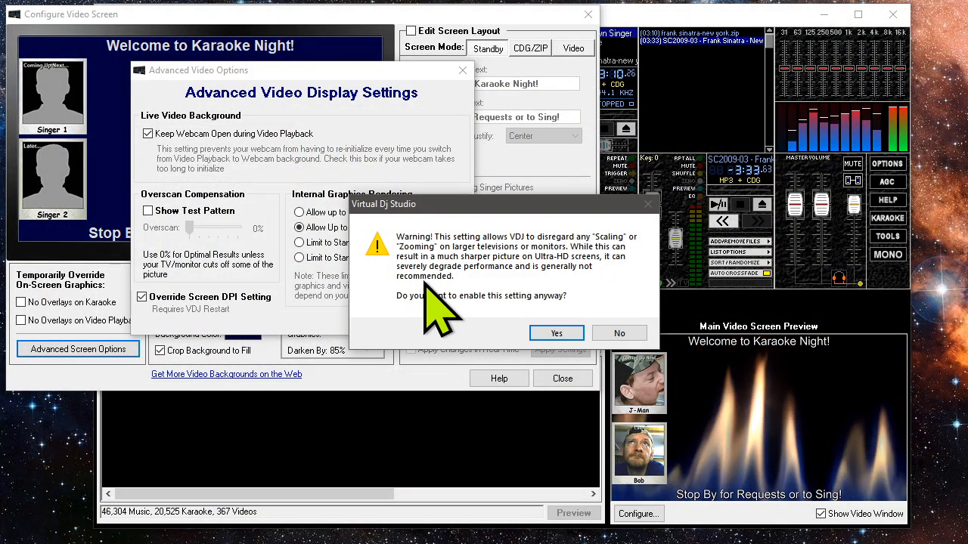
mouse_move(378, 280)
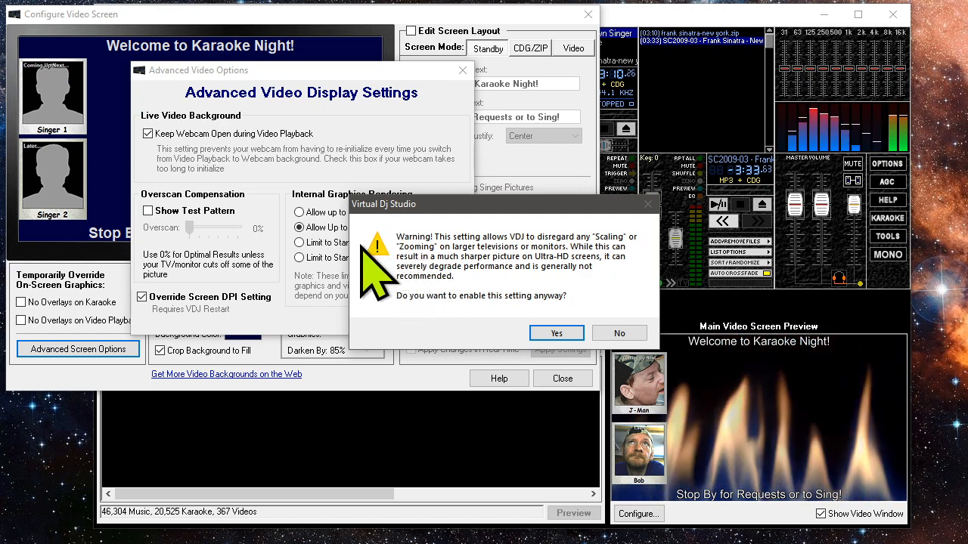
mouse_move(620, 363)
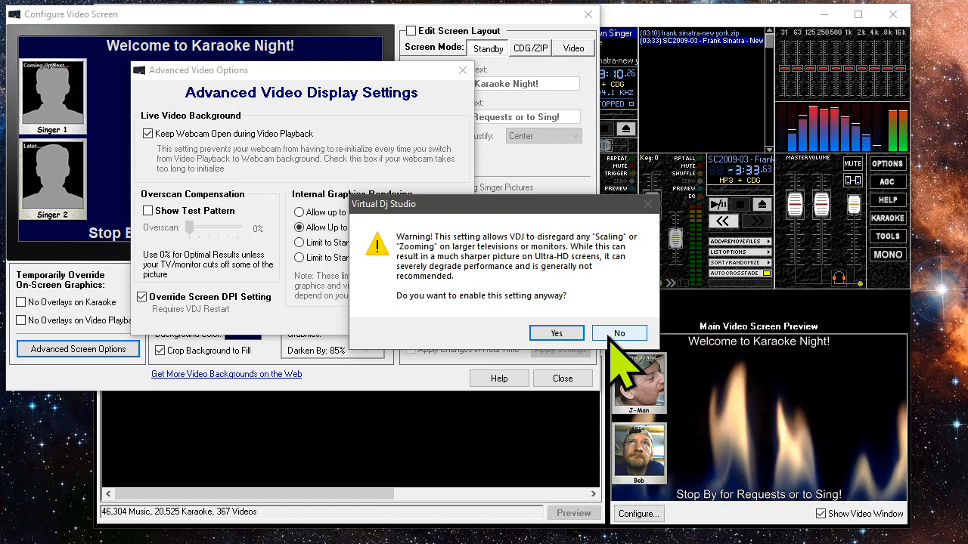
left_click(619, 334)
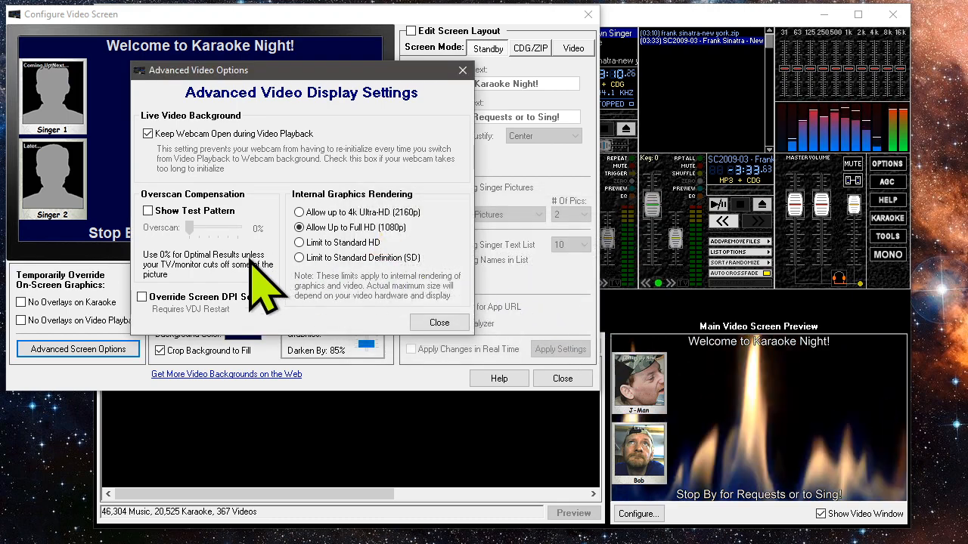
mouse_move(245, 348)
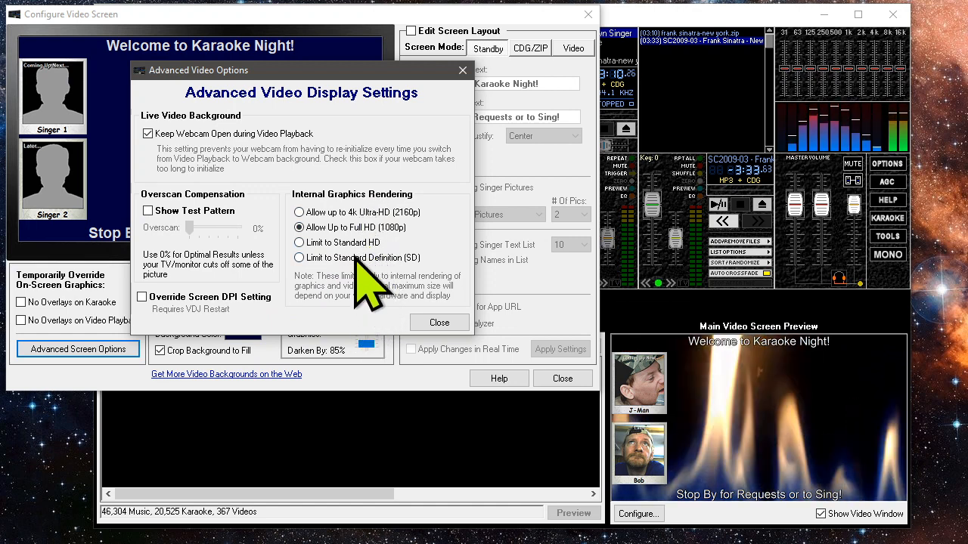
mouse_move(465, 272)
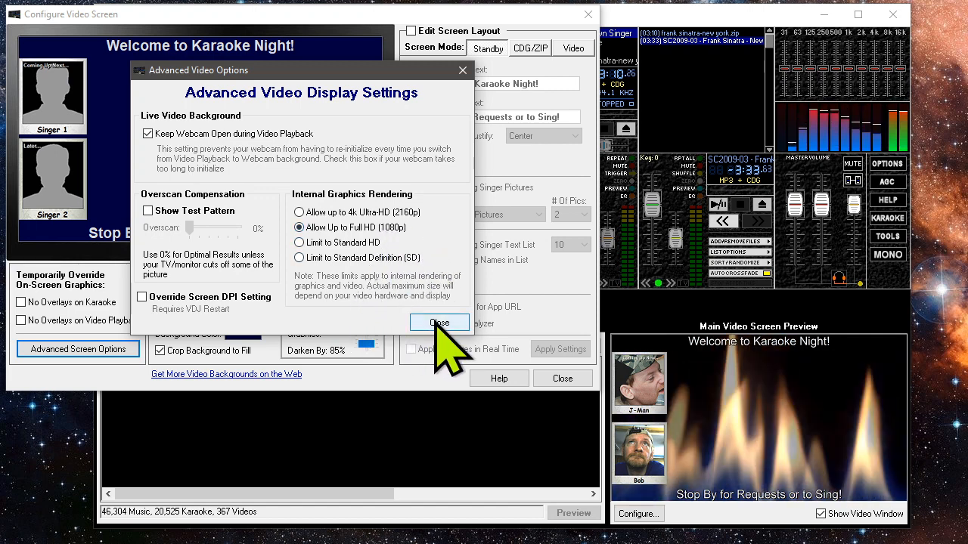
left_click(439, 322)
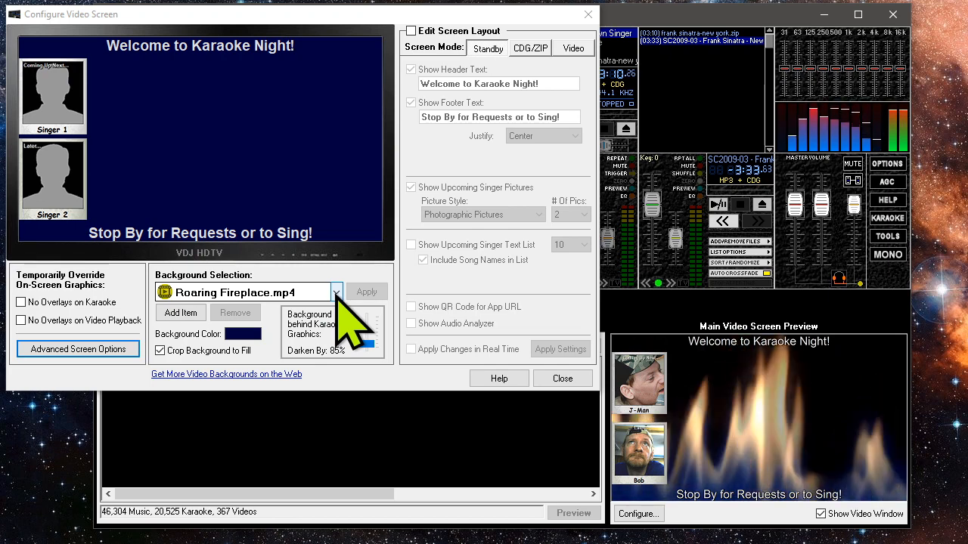
Step: Apply Mixer Board.jpg as the standby background, then switch to Birds in Flight.mp4
left_click(335, 292)
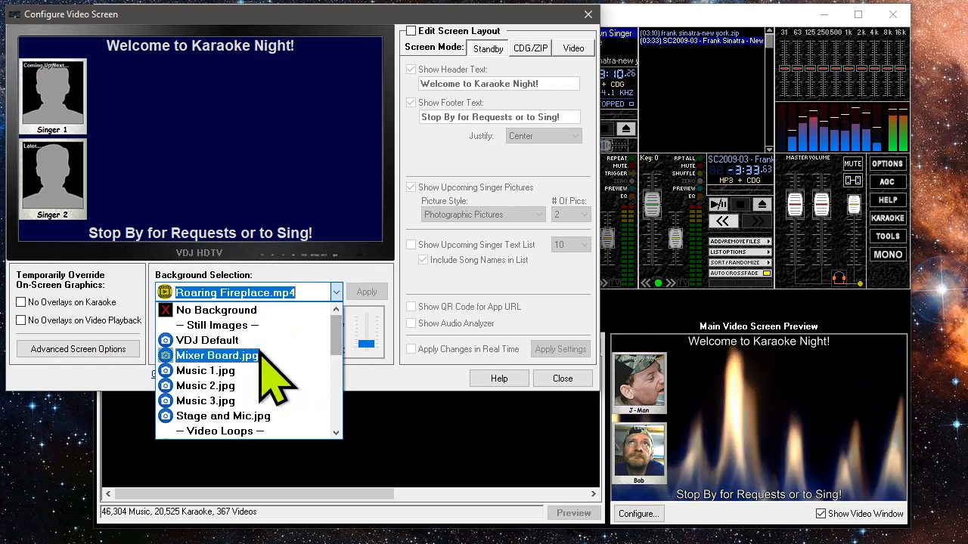
left_click(217, 355)
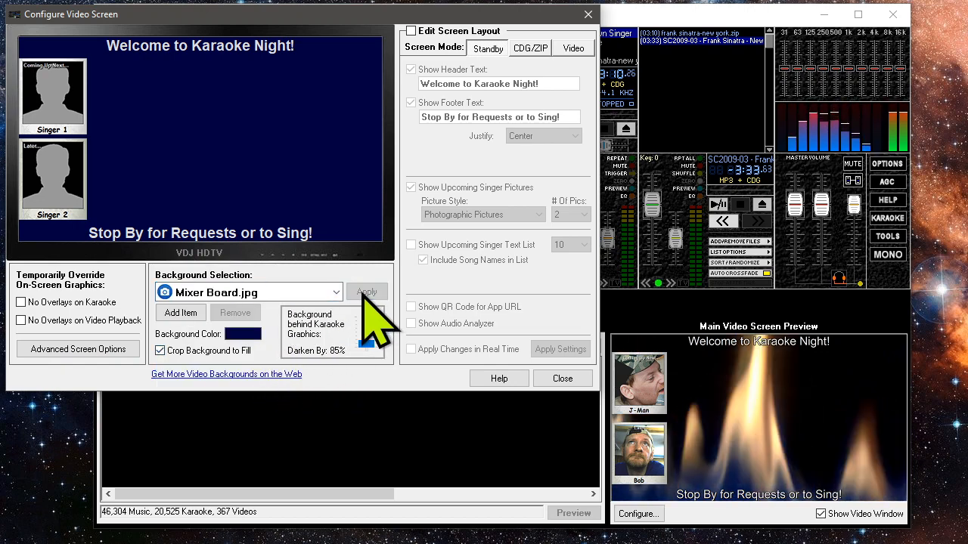
left_click(335, 292)
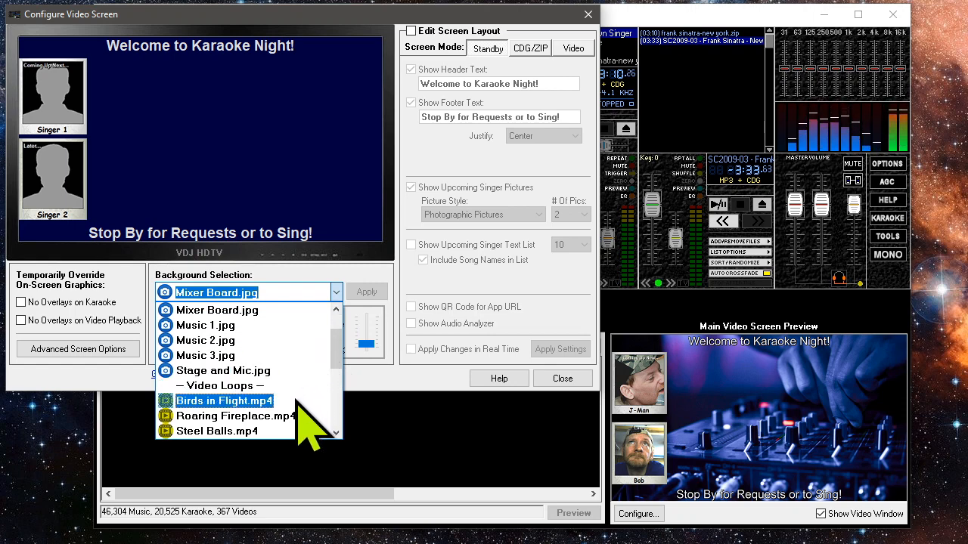
left_click(224, 401)
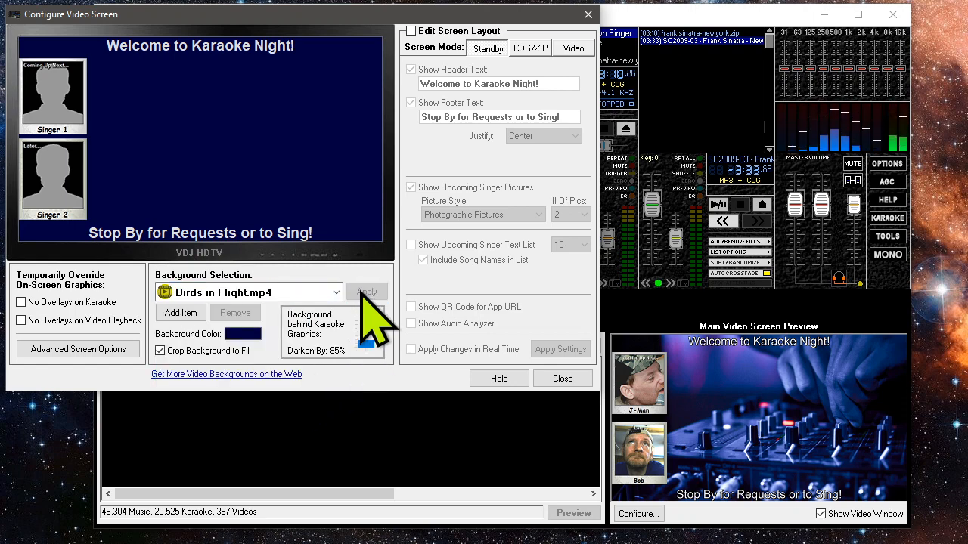
left_click(366, 292)
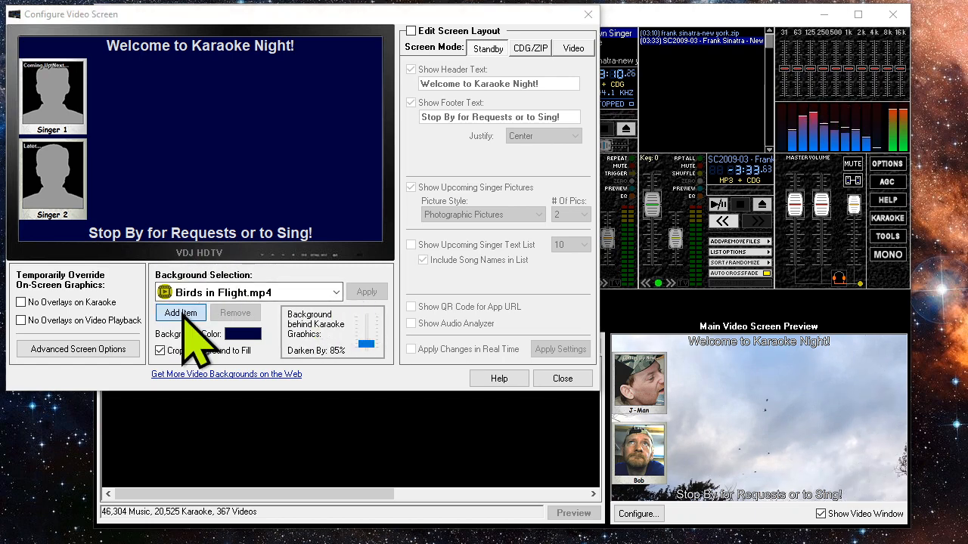
Step: Add a custom photo, apply Roaring Fireplace.mp4 as standby background, and close the configuration
left_click(180, 312)
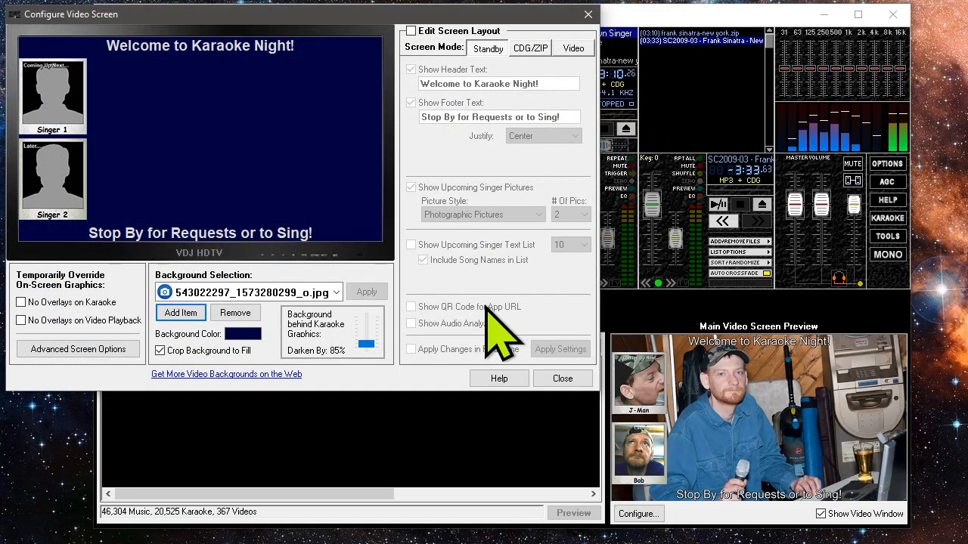
mouse_move(363, 322)
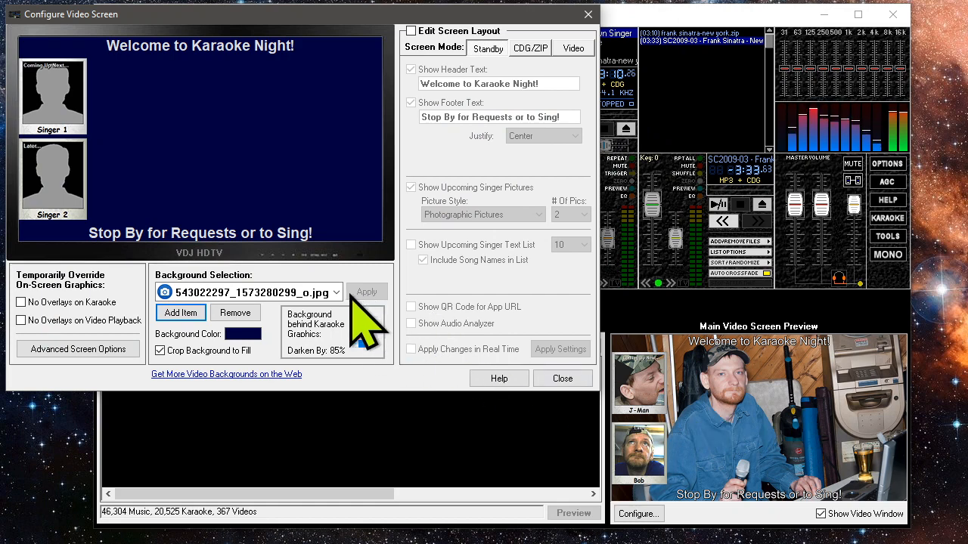
left_click(336, 292)
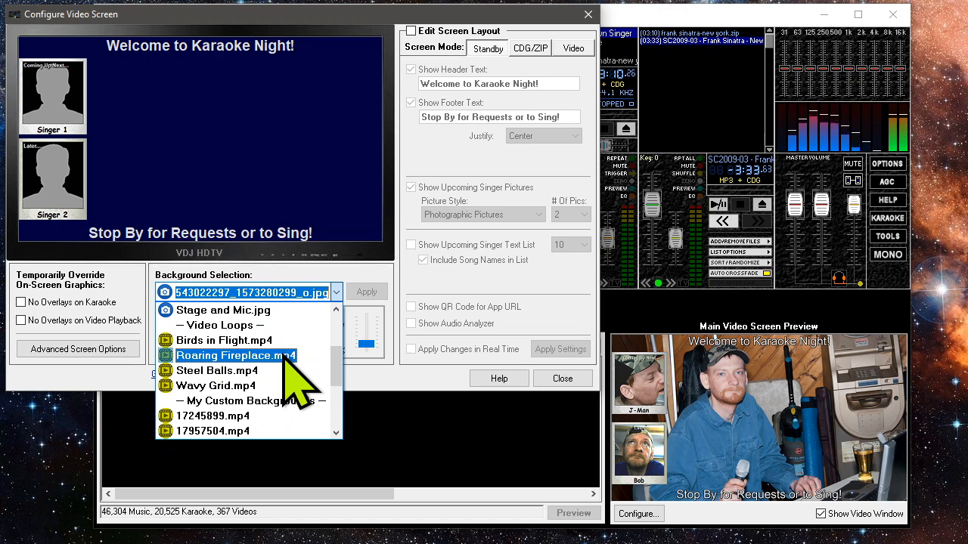
left_click(235, 355)
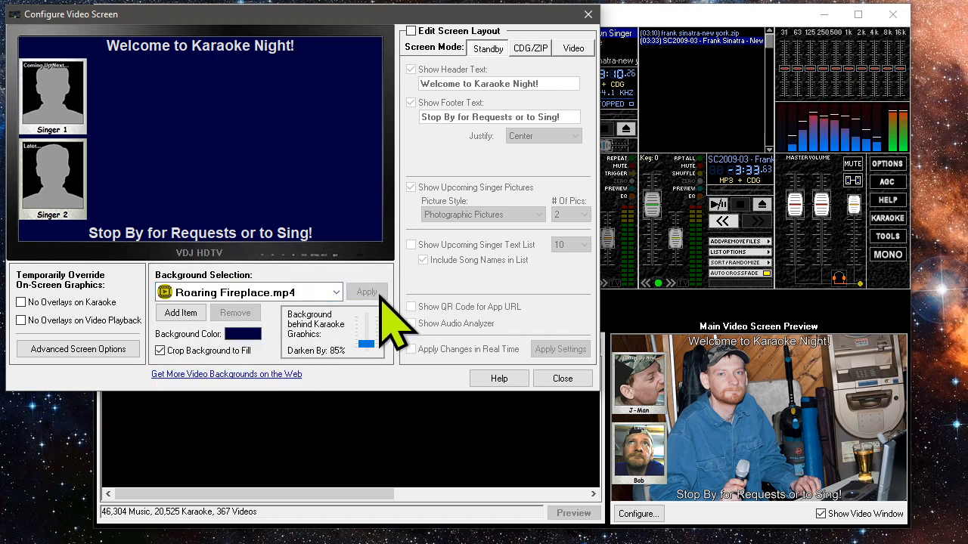
left_click(367, 292)
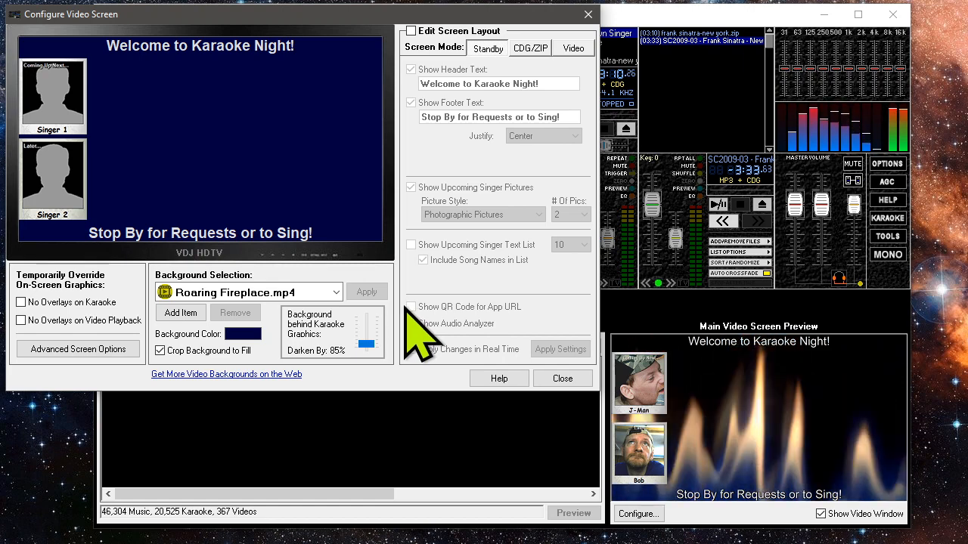
left_click(563, 378)
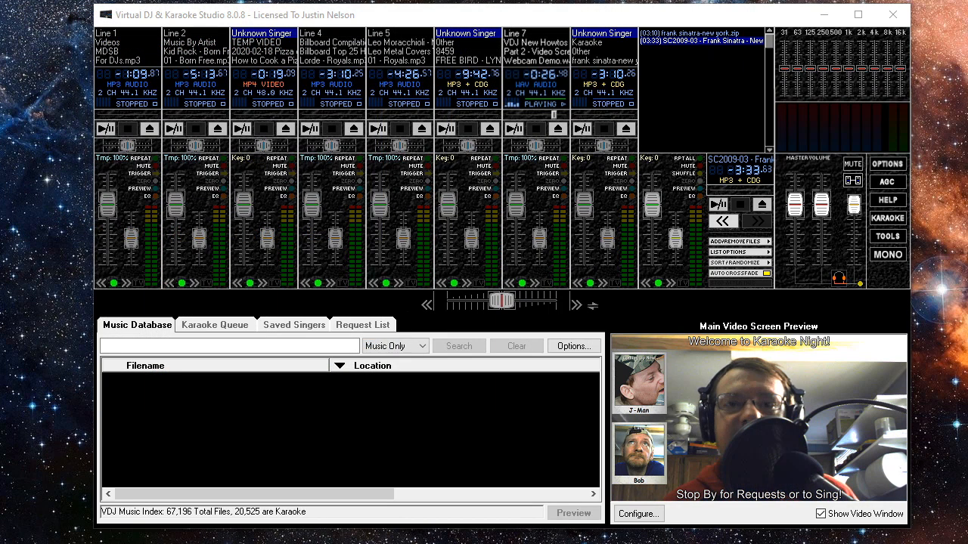